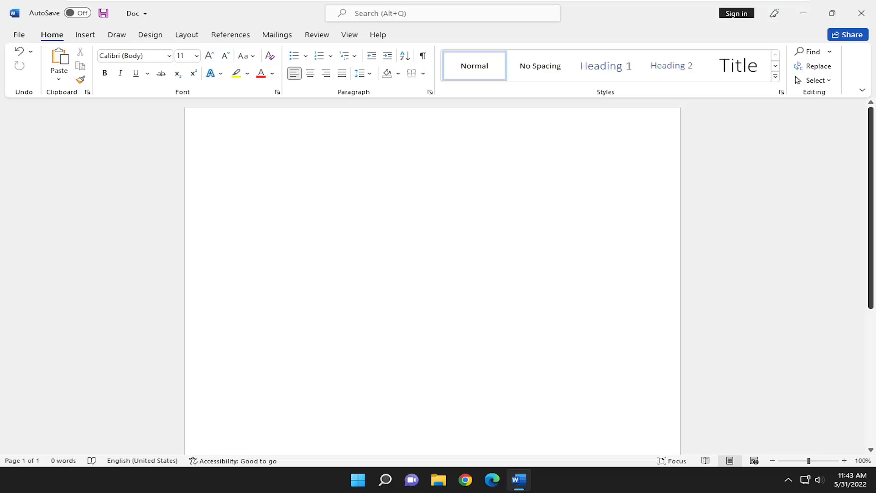
Bring up the Language page of Word Options, listing English preferred and French
click(242, 164)
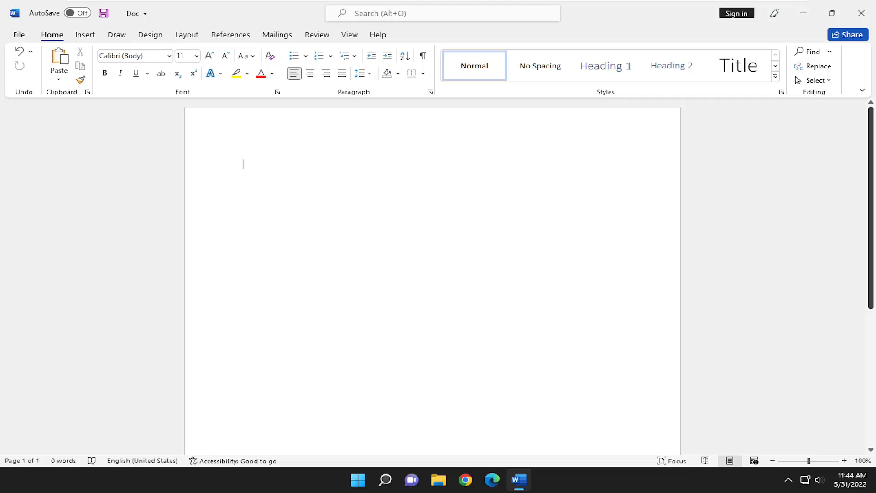
mouse_move(37, 47)
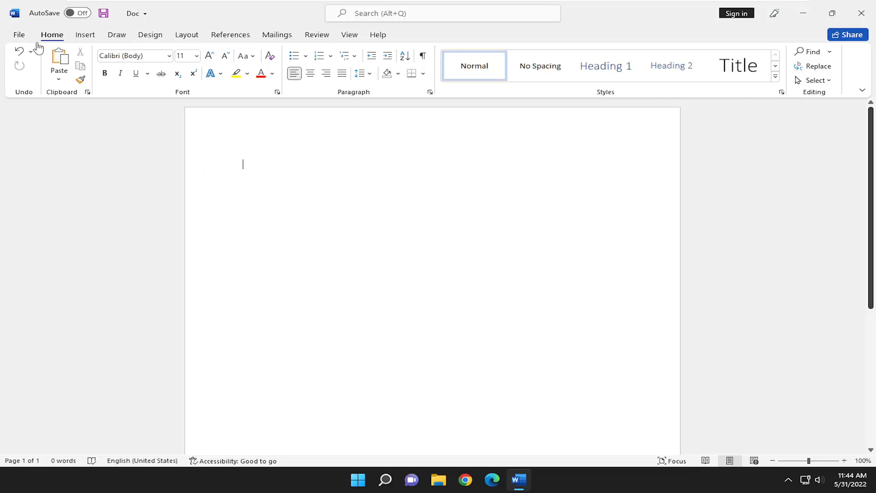
click(18, 35)
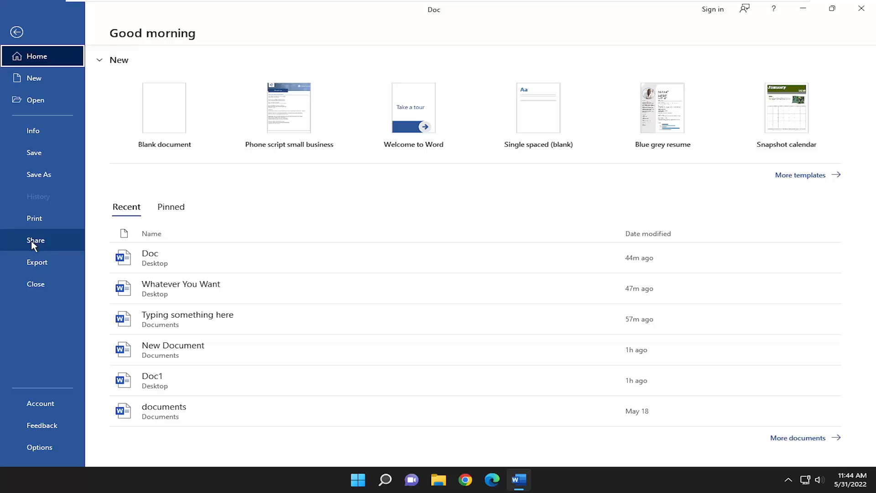
click(39, 447)
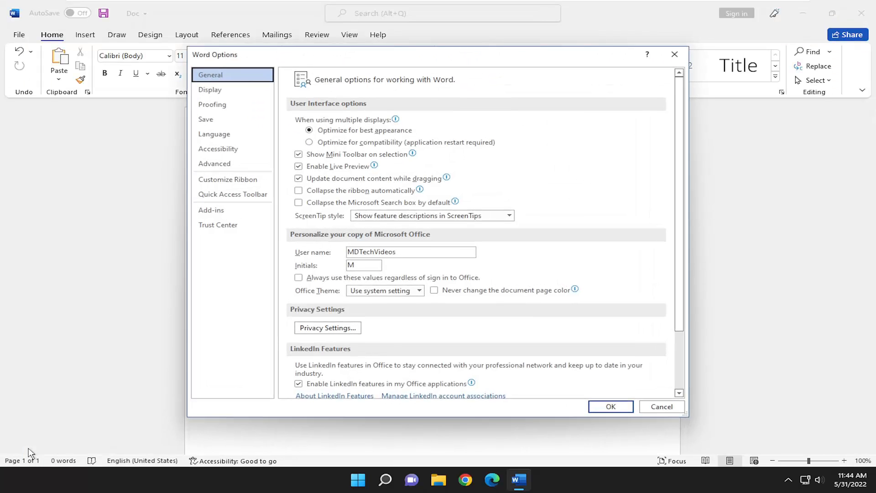
mouse_move(223, 162)
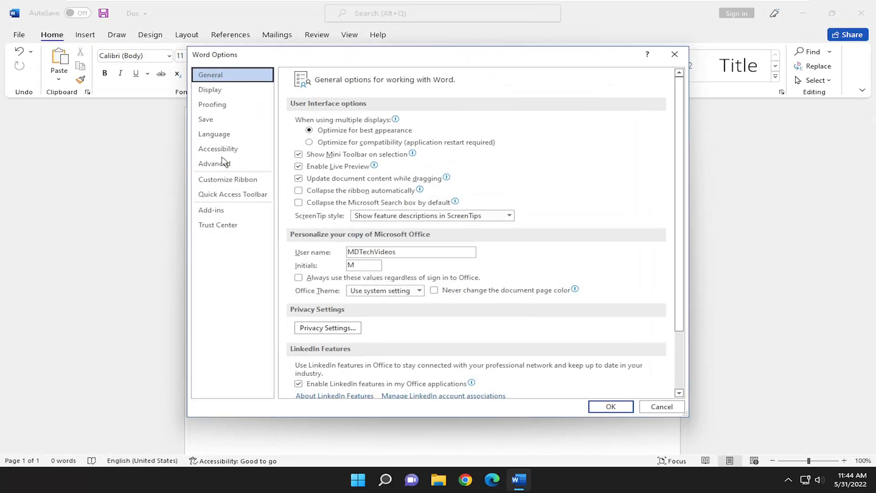
click(214, 134)
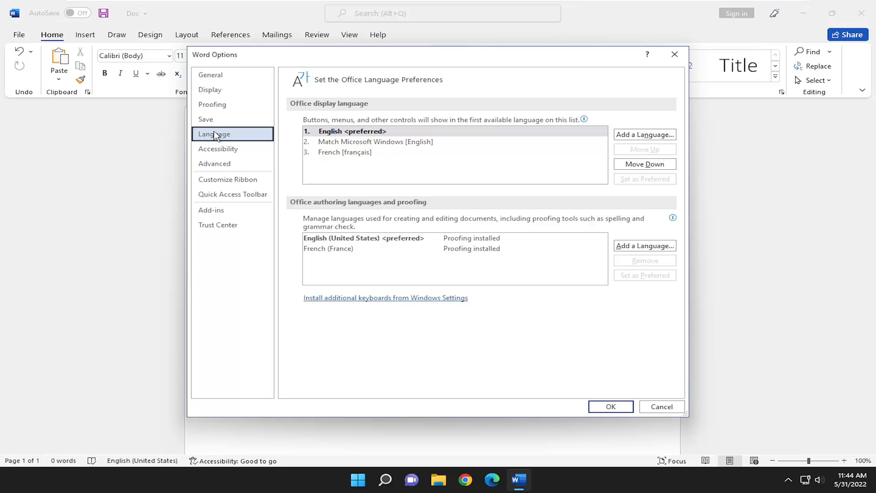
mouse_move(644, 134)
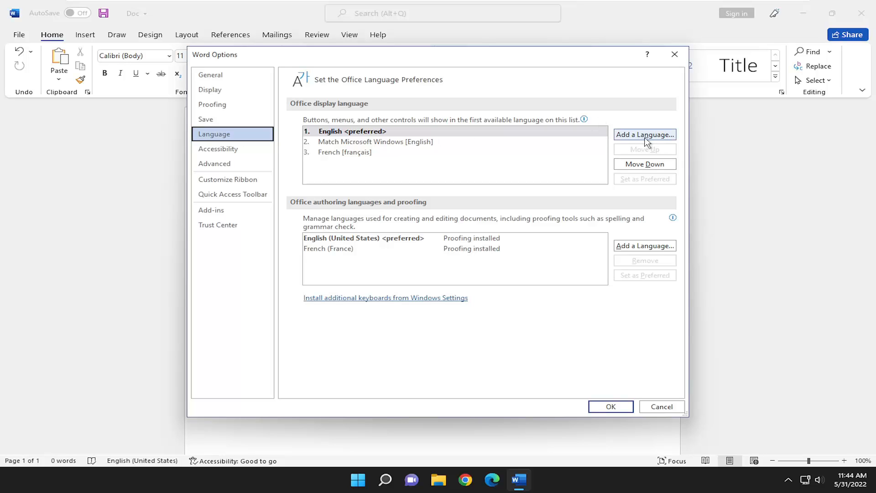
Add English (United Kingdom) as an Office display language and start its installation
click(644, 134)
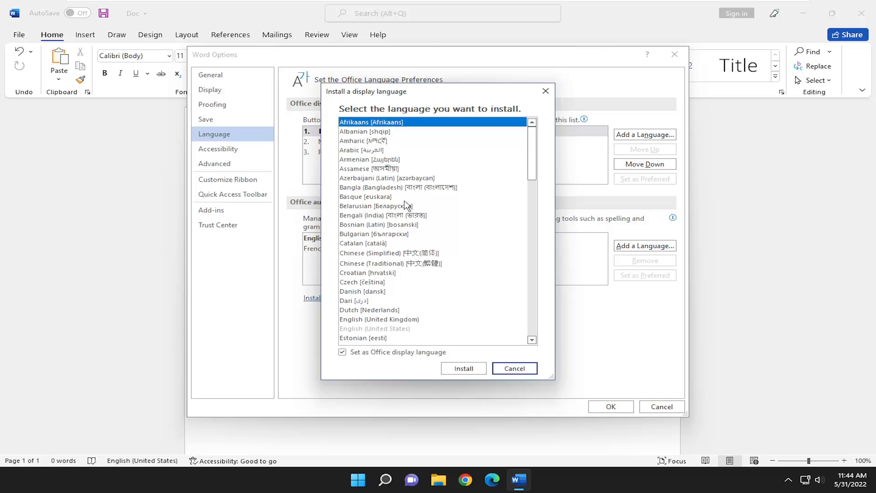
click(378, 292)
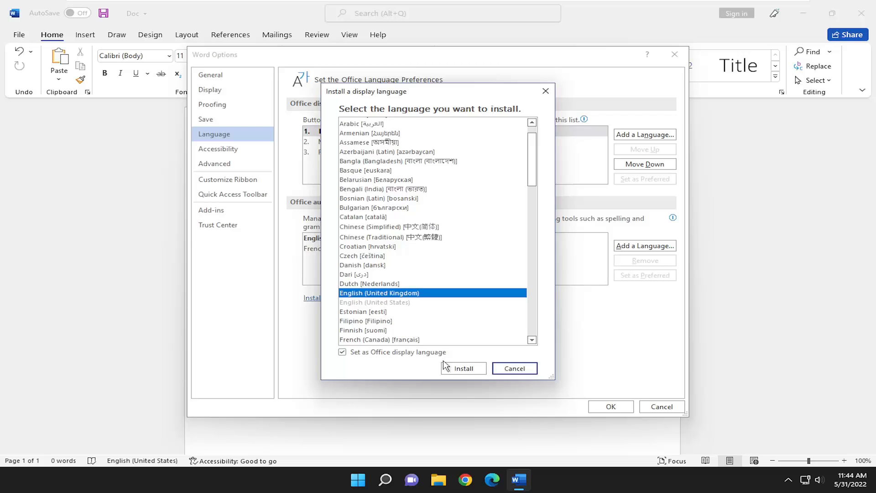
click(460, 368)
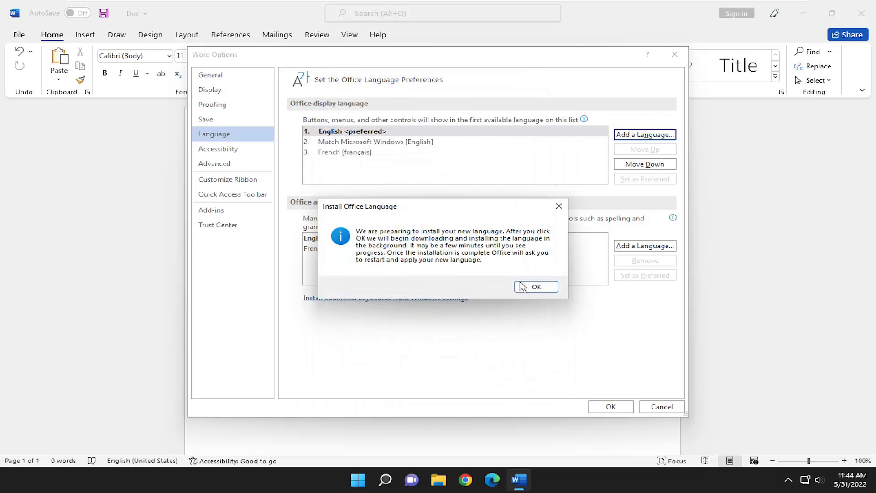
Acknowledge the Install Office Language notice so the UK English download begins
click(535, 287)
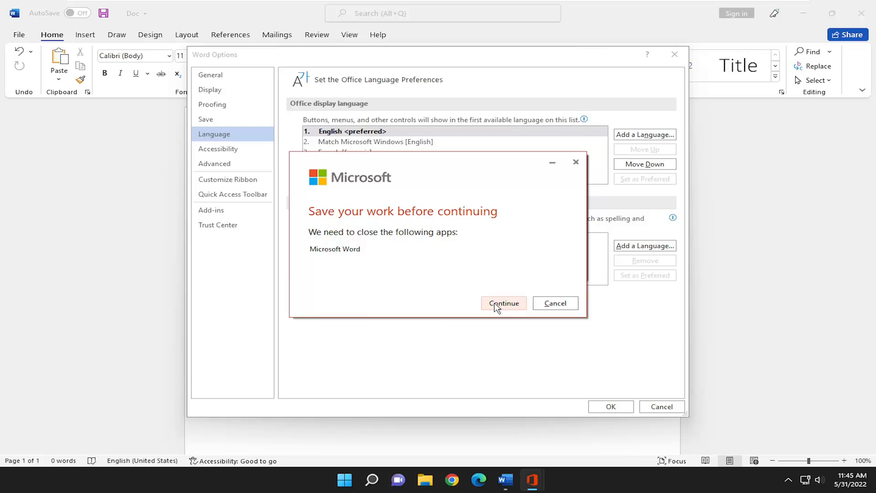
Let the installer close Word, then reopen the Doc document from the desktop
click(502, 303)
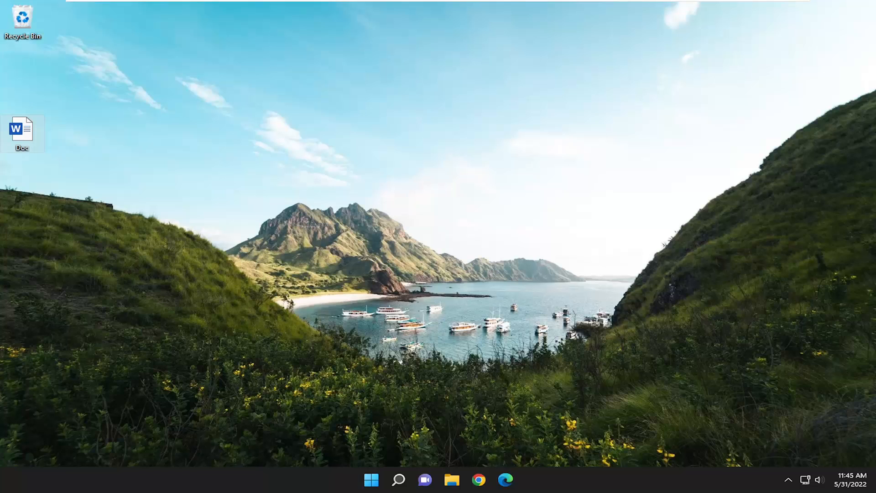
double_click(21, 129)
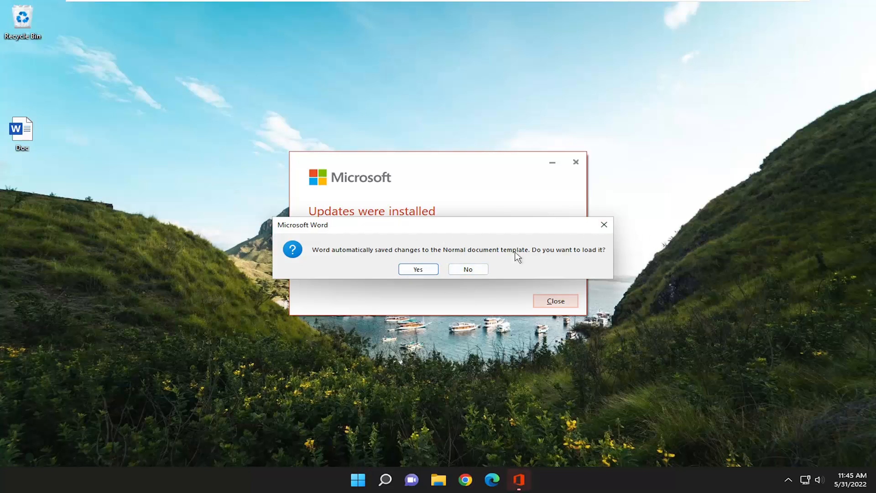
click(417, 269)
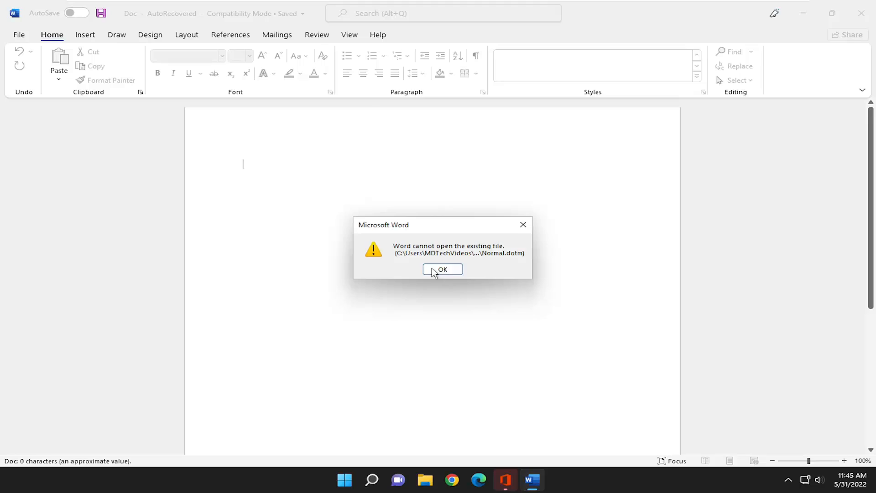
Dismiss the Normal.dotm error and return to Language options showing English (United Kingdom) preferred
click(442, 269)
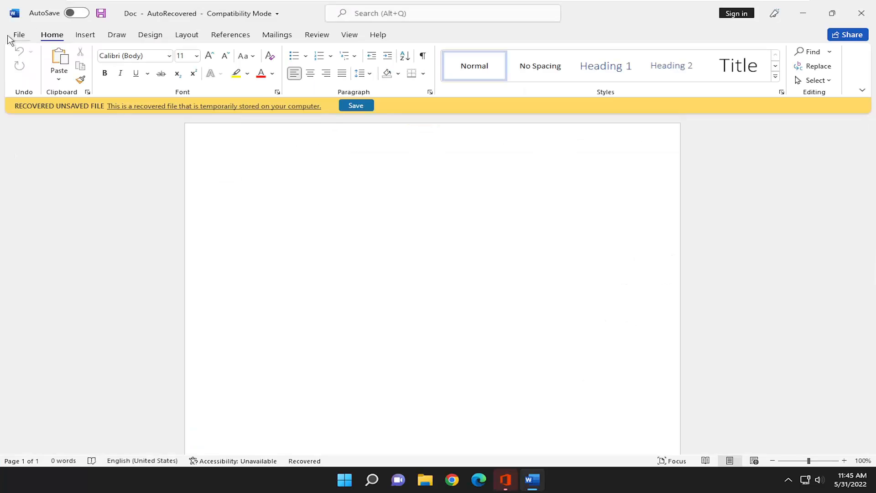
click(18, 34)
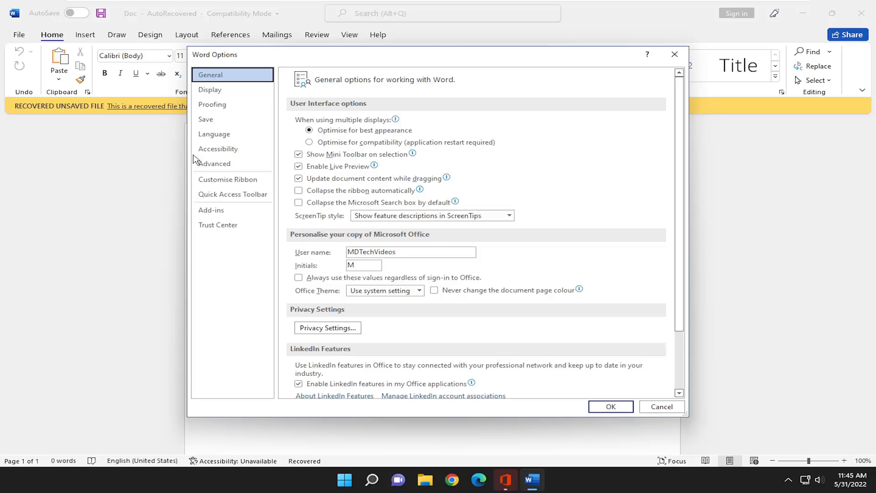
click(214, 134)
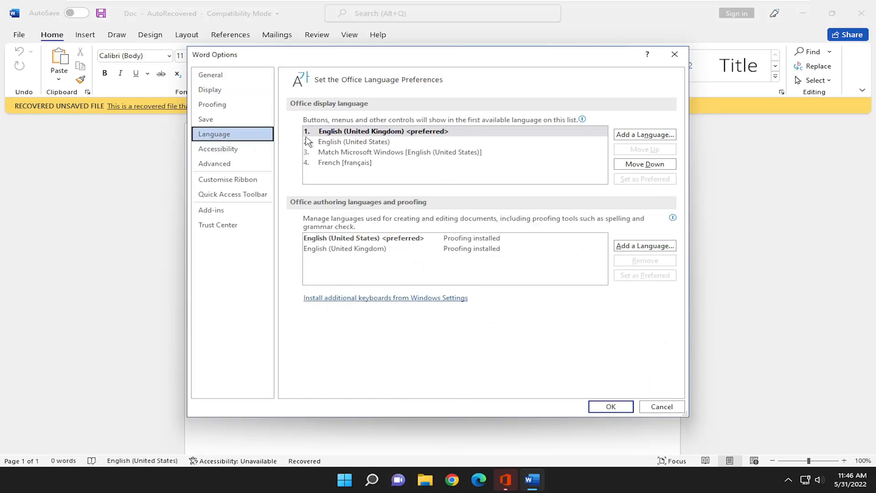
mouse_move(372, 155)
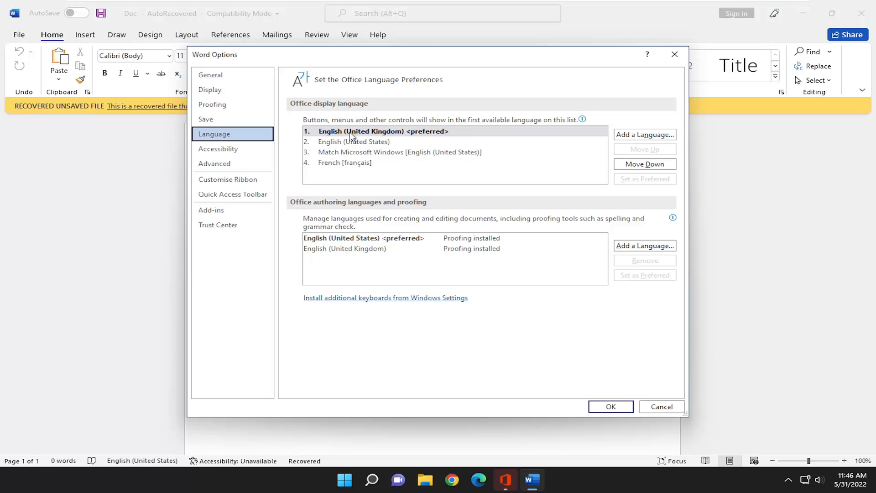
mouse_move(643, 164)
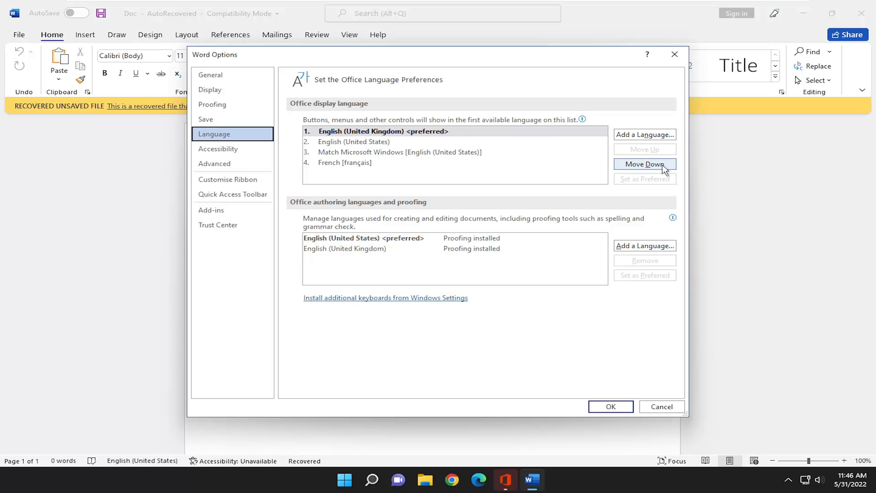
Remove English (United Kingdom) from the authoring and proofing languages and accept the restart notice
click(344, 248)
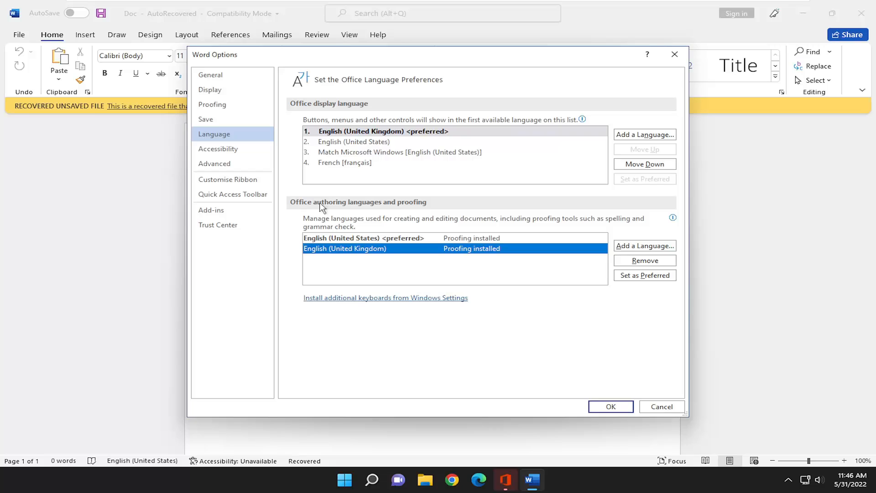
mouse_move(396, 209)
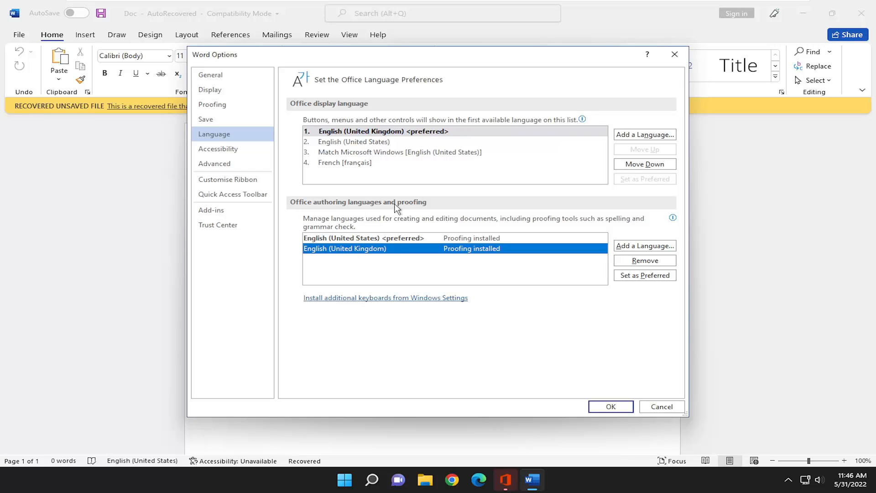
mouse_move(384, 251)
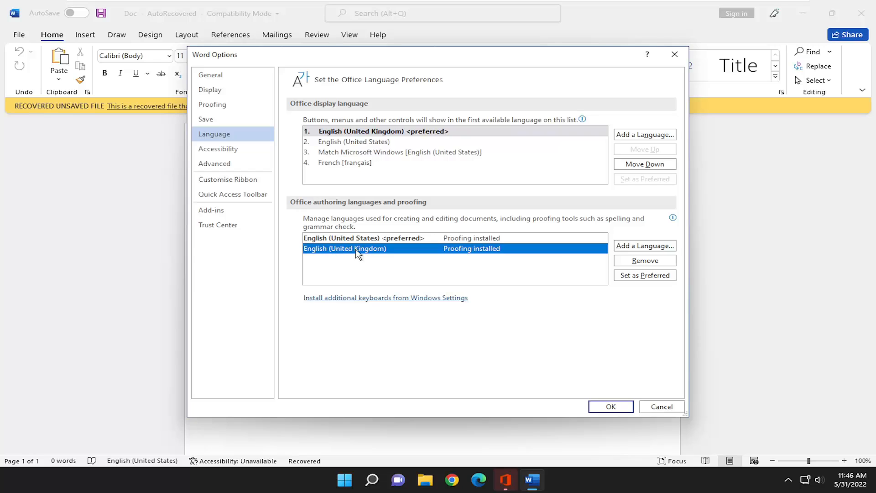
click(644, 260)
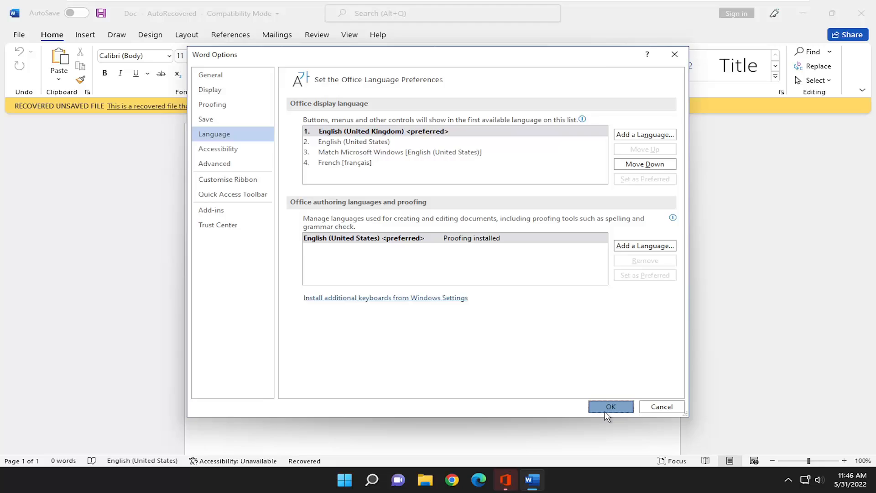
click(609, 406)
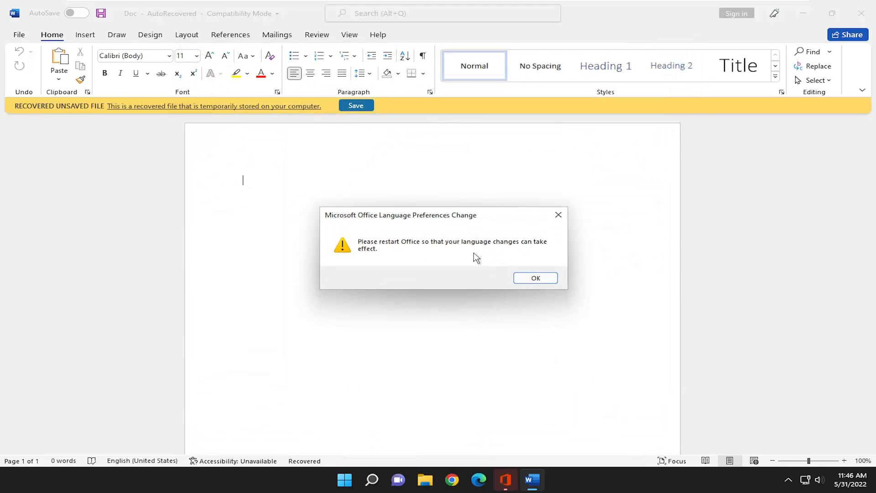
click(535, 278)
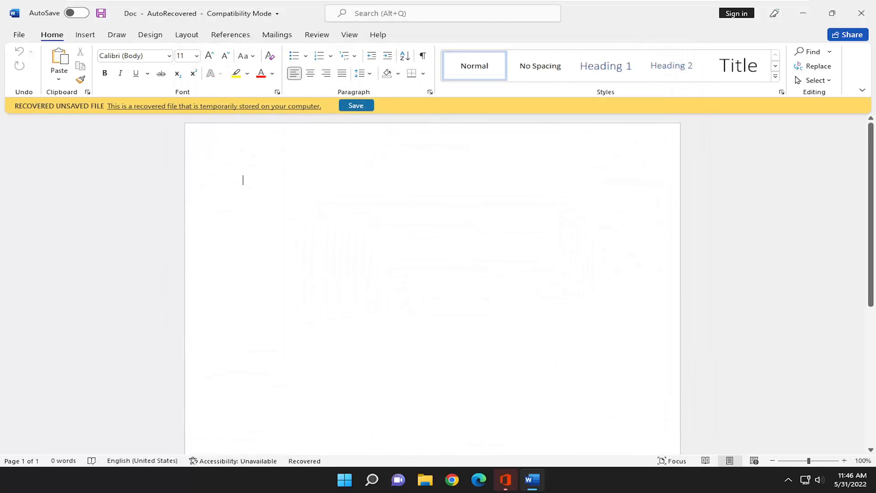
mouse_move(862, 13)
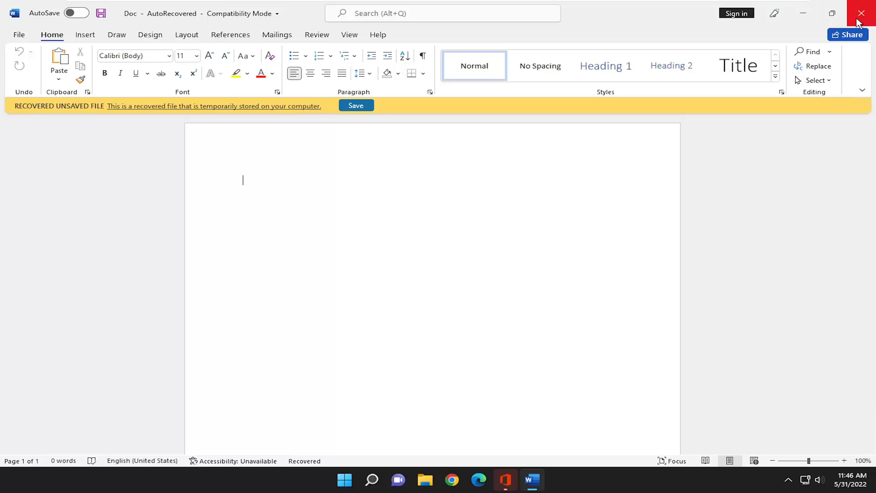
Close Word and dismiss the updates-installed notice, leaving the desktop
click(862, 13)
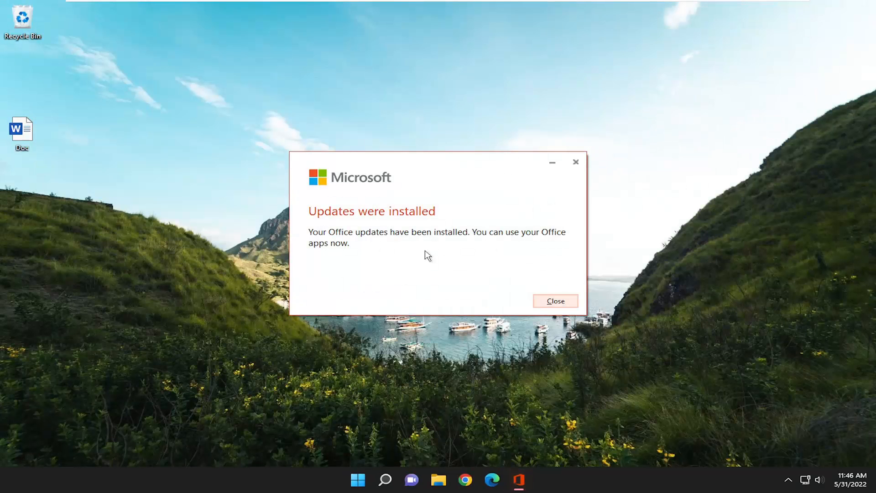
click(554, 300)
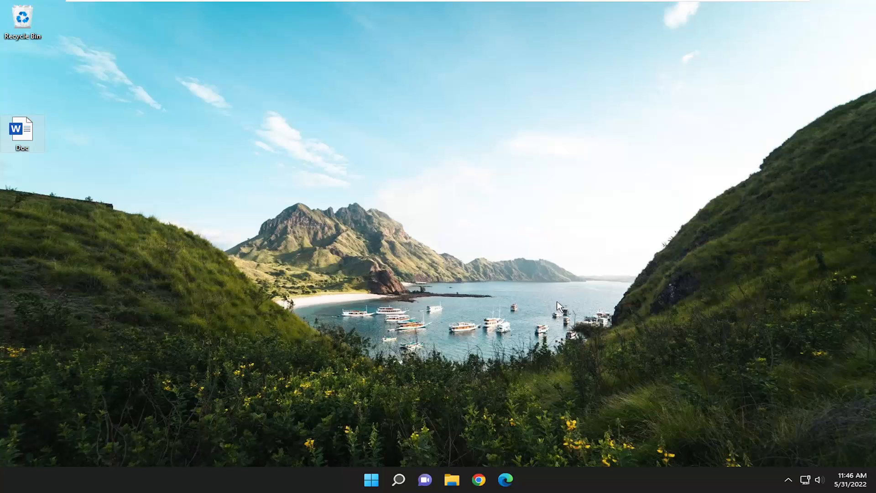
mouse_move(559, 307)
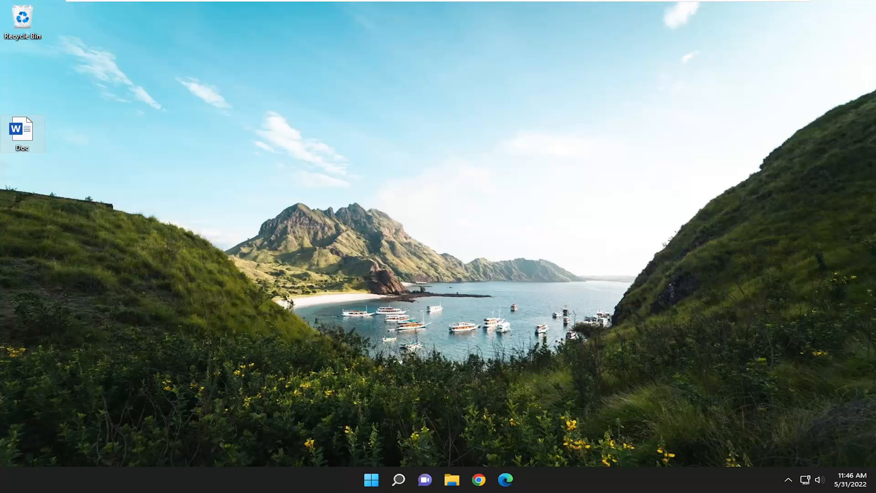